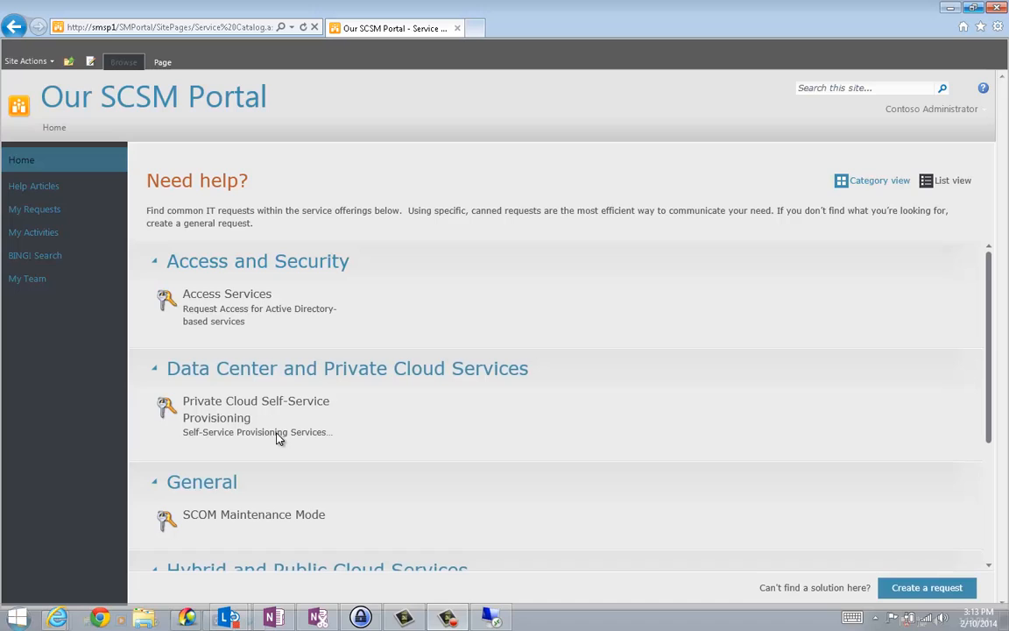
mouse_move(276, 313)
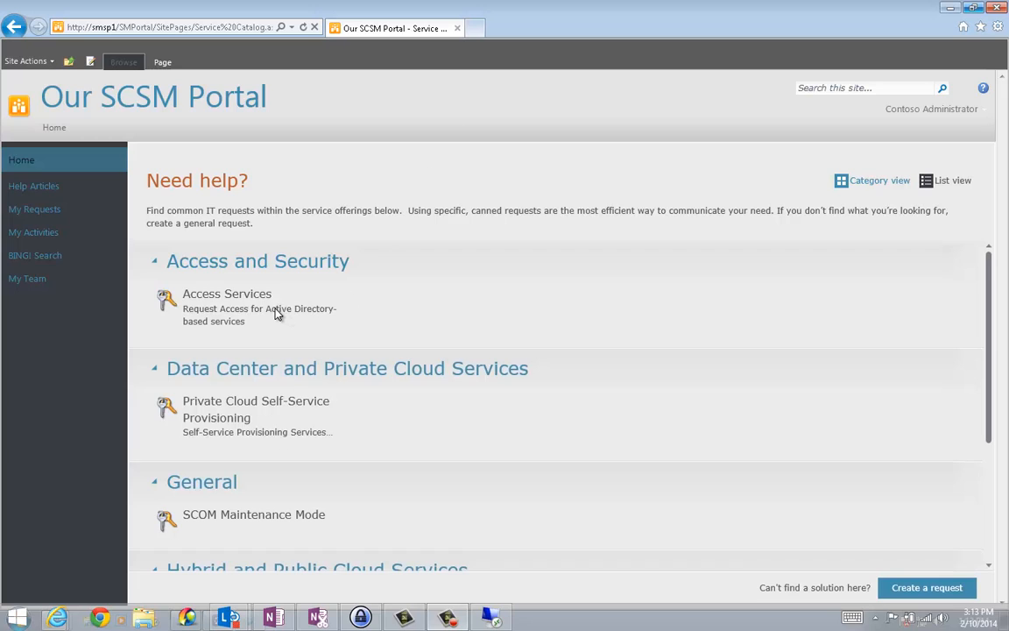
mouse_move(541, 249)
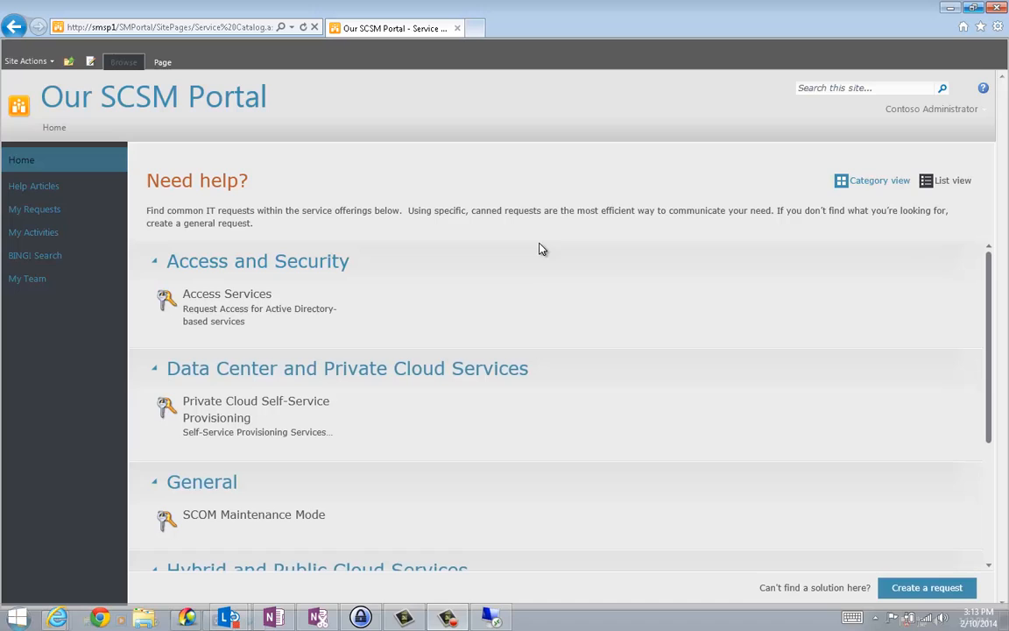
mouse_move(927, 587)
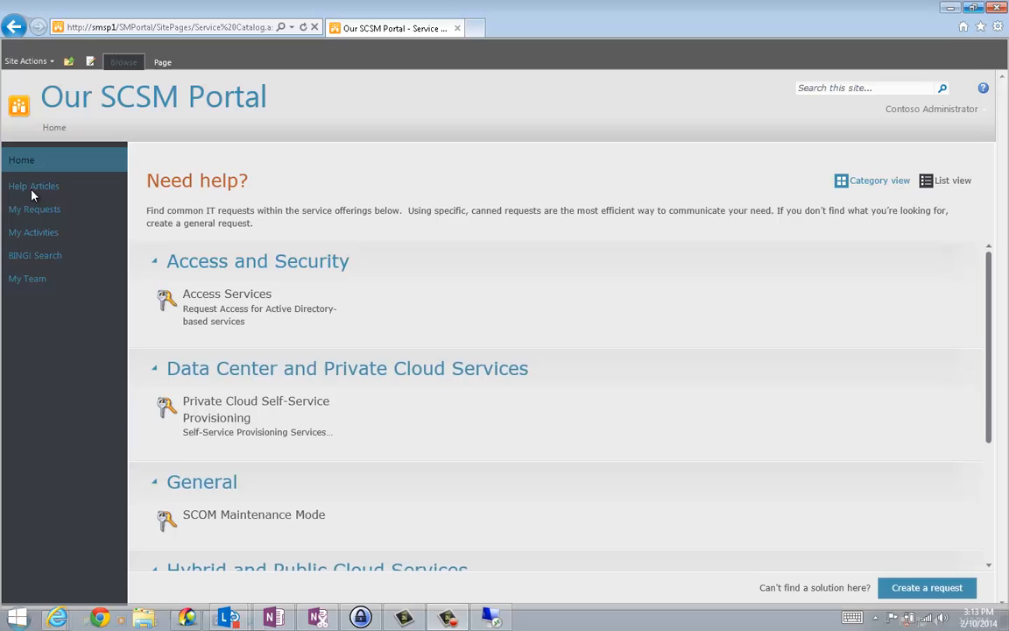
mouse_move(21, 191)
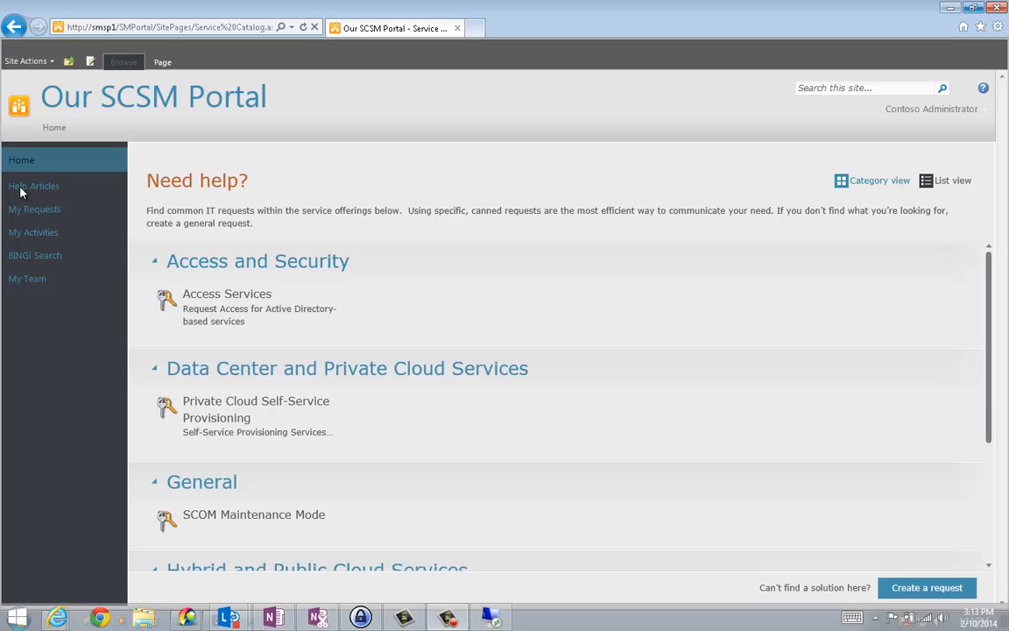
Go to Help Articles to see the help article search with empty results
left_click(33, 186)
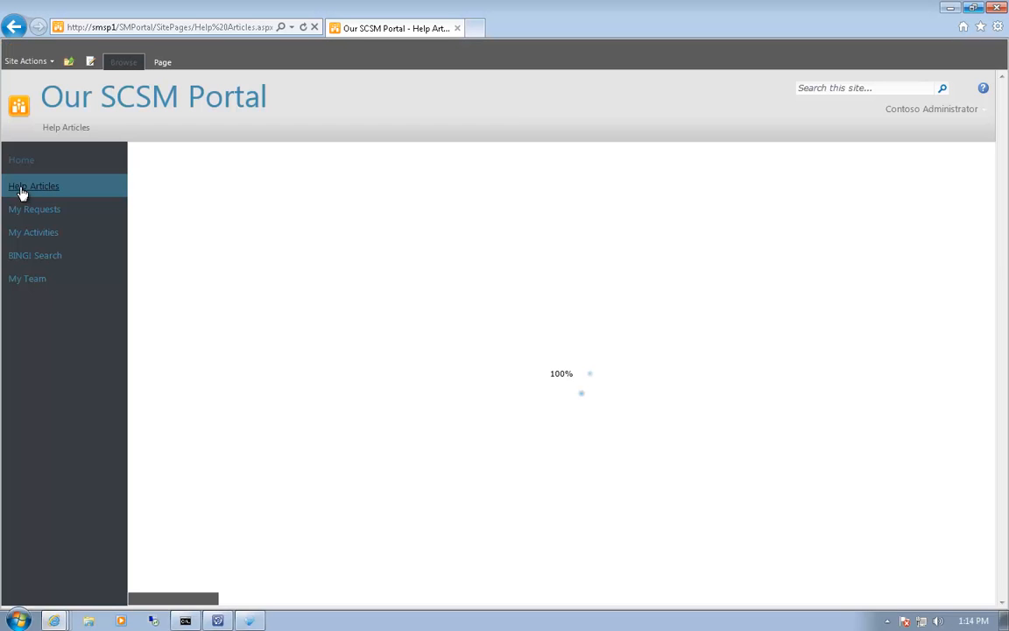
left_click(32, 185)
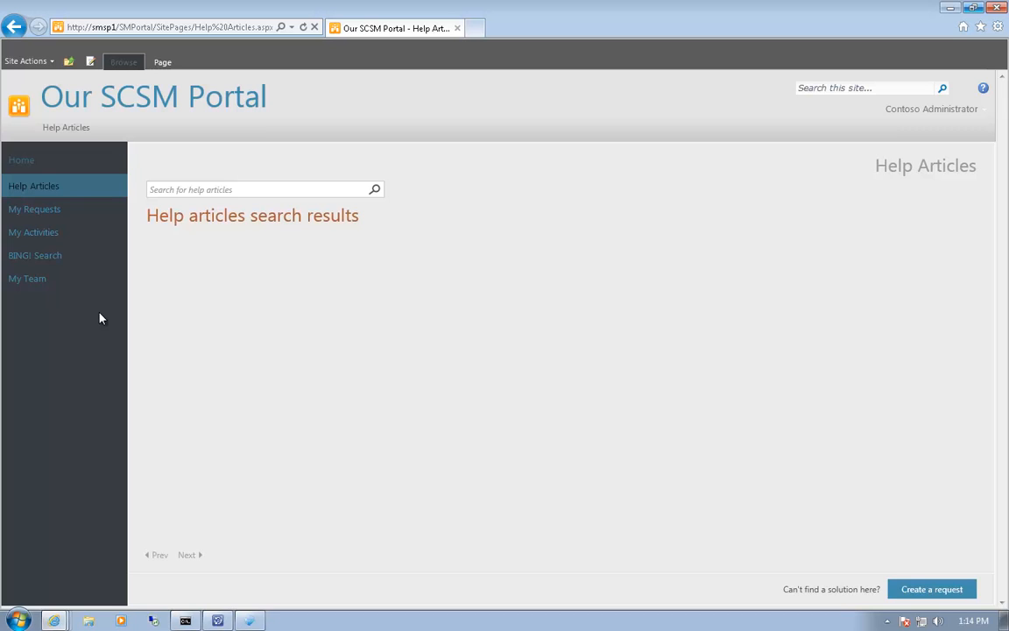
mouse_move(36, 212)
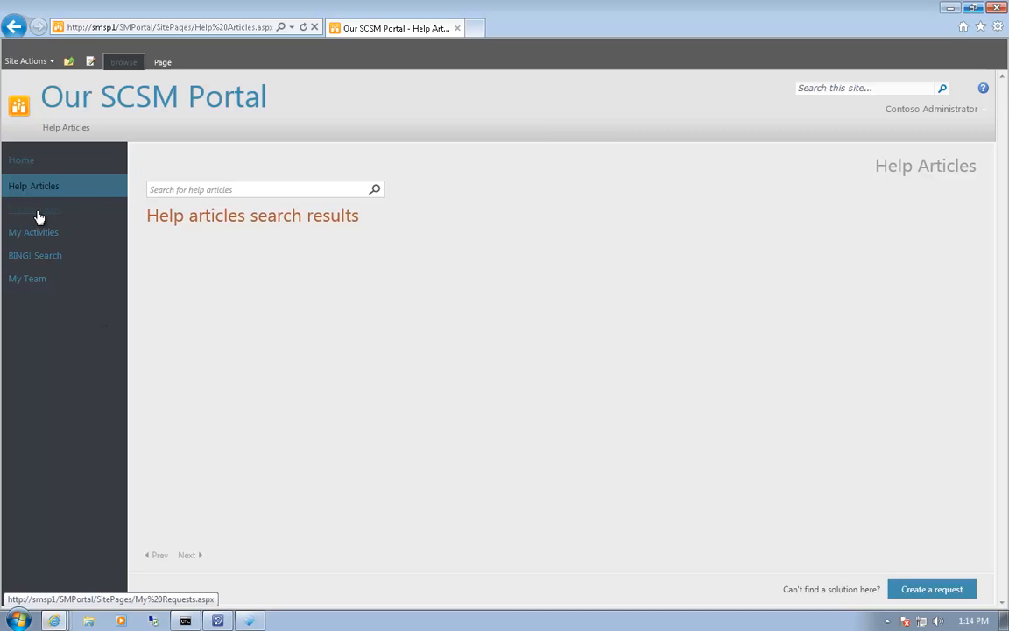
Go to My Requests and view details of incident IR4546 'Mickeys keyboard doesn't work'
left_click(35, 210)
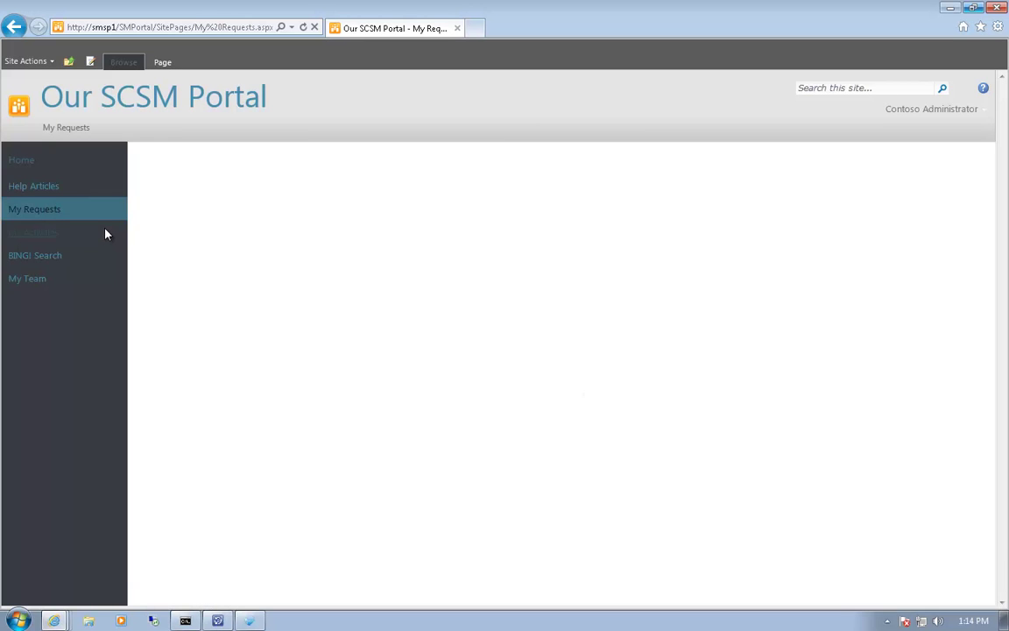
left_click(34, 209)
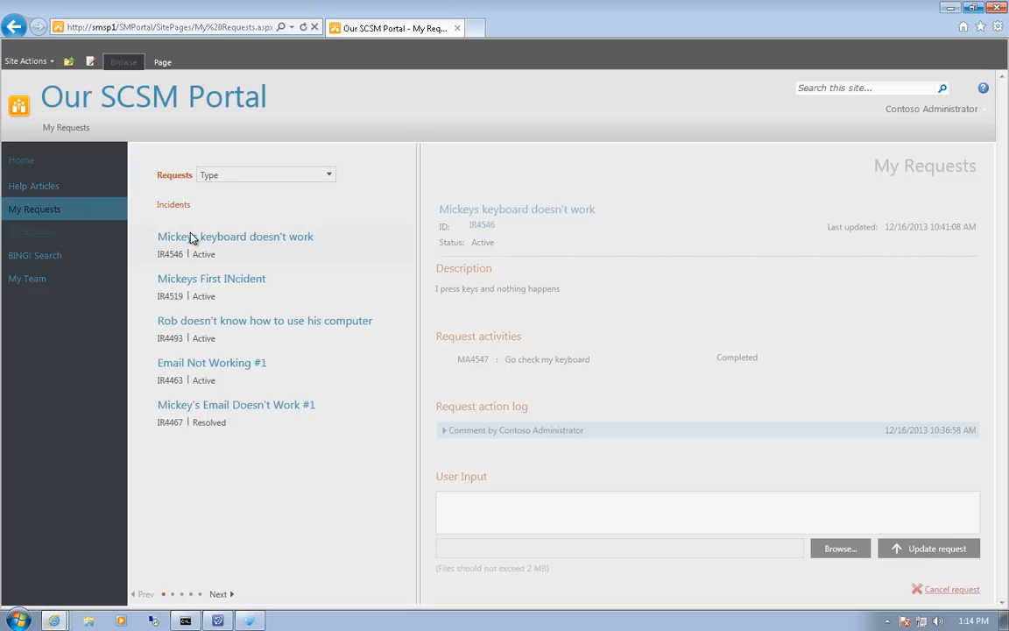
mouse_move(342, 245)
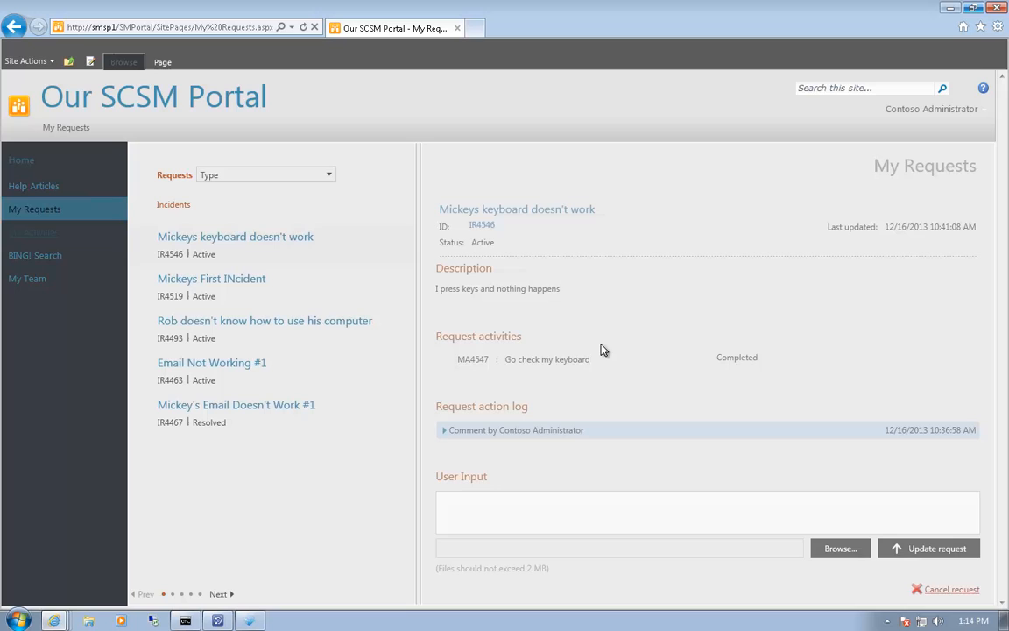
mouse_move(480, 251)
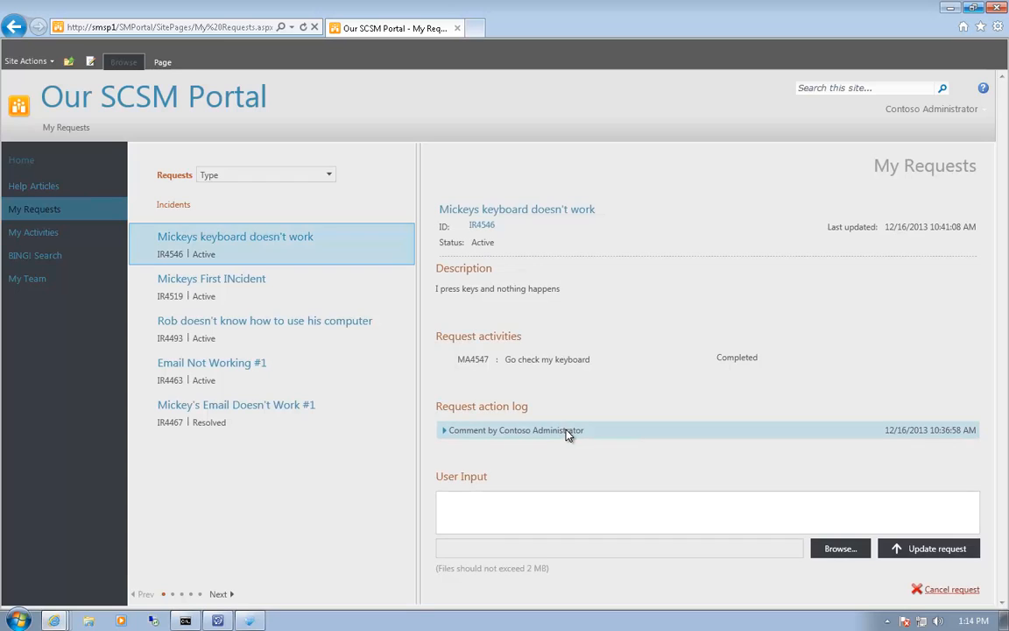
left_click(546, 511)
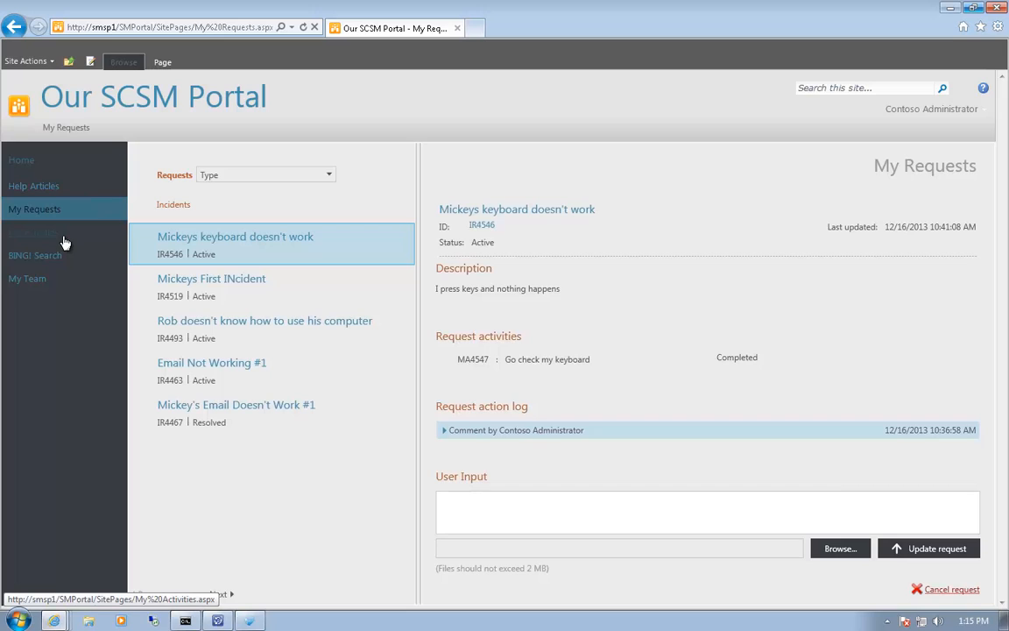
mouse_move(54, 242)
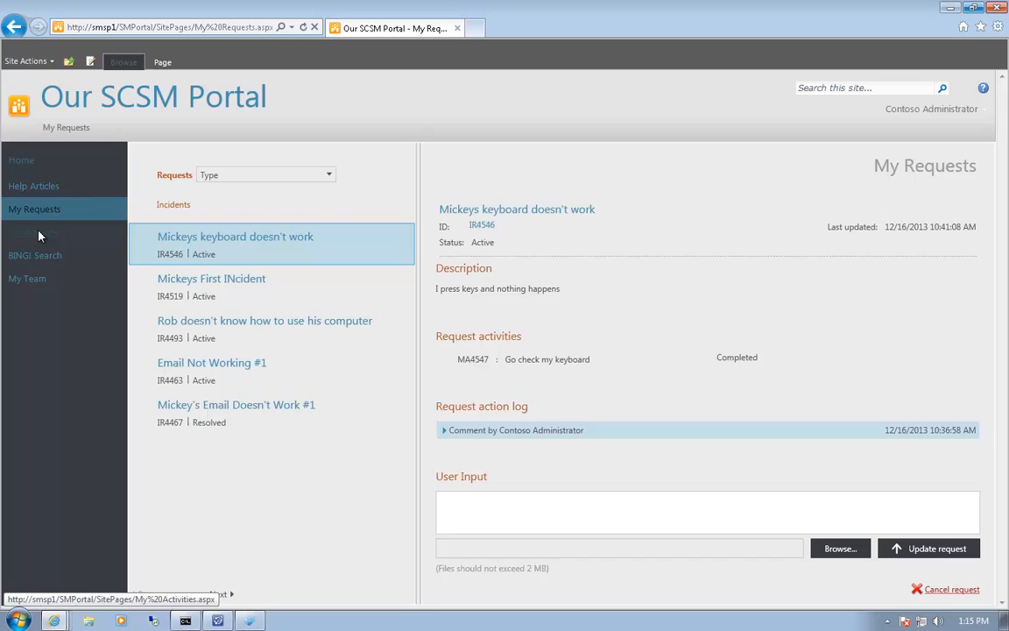
Go to My Activities, which lists no activities
left_click(32, 232)
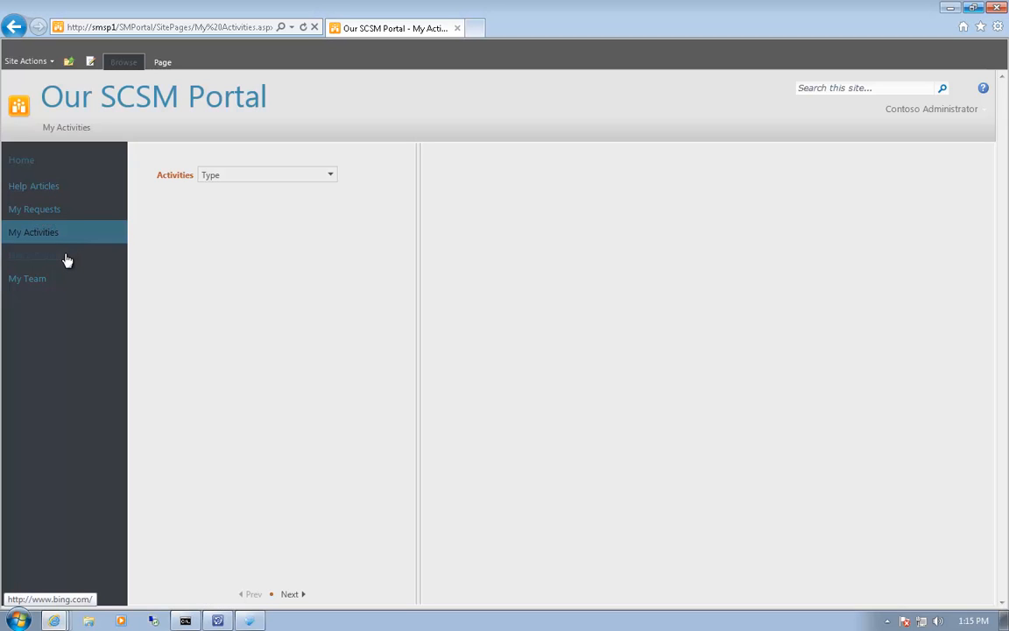
mouse_move(61, 237)
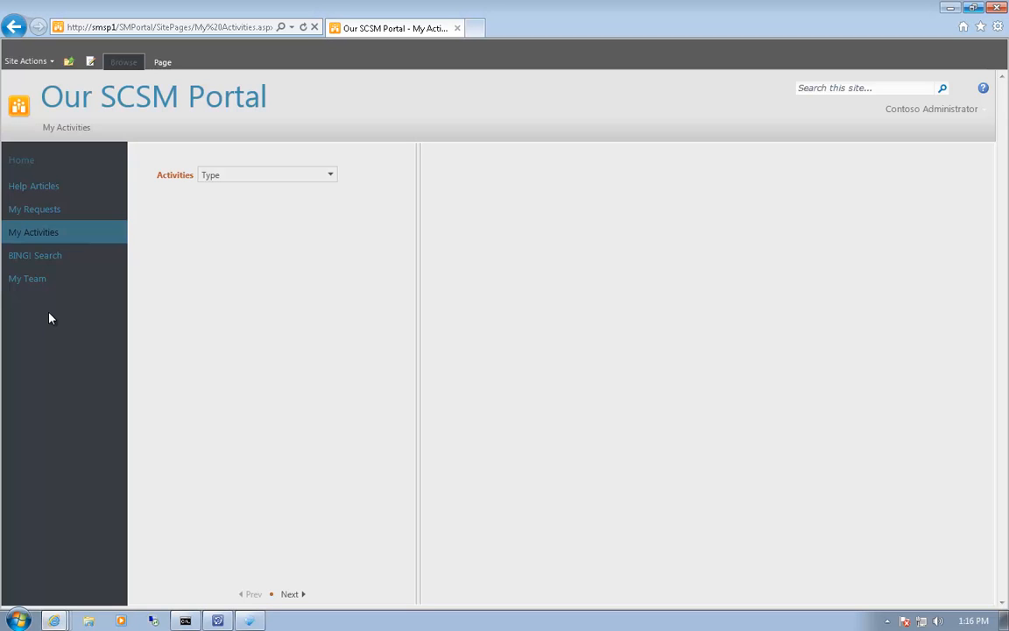
mouse_move(49, 312)
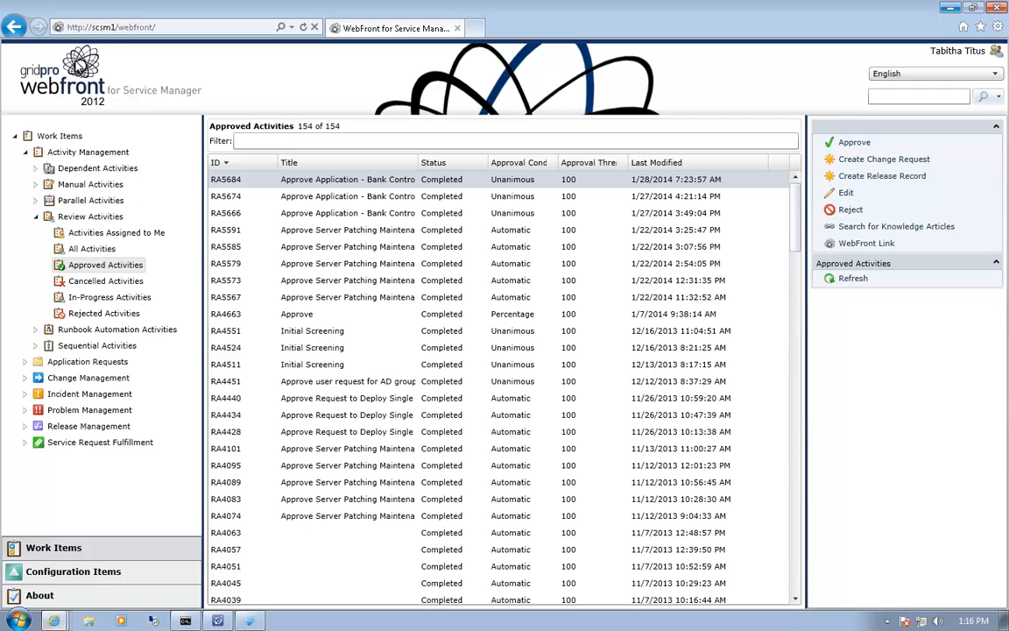
mouse_move(152, 194)
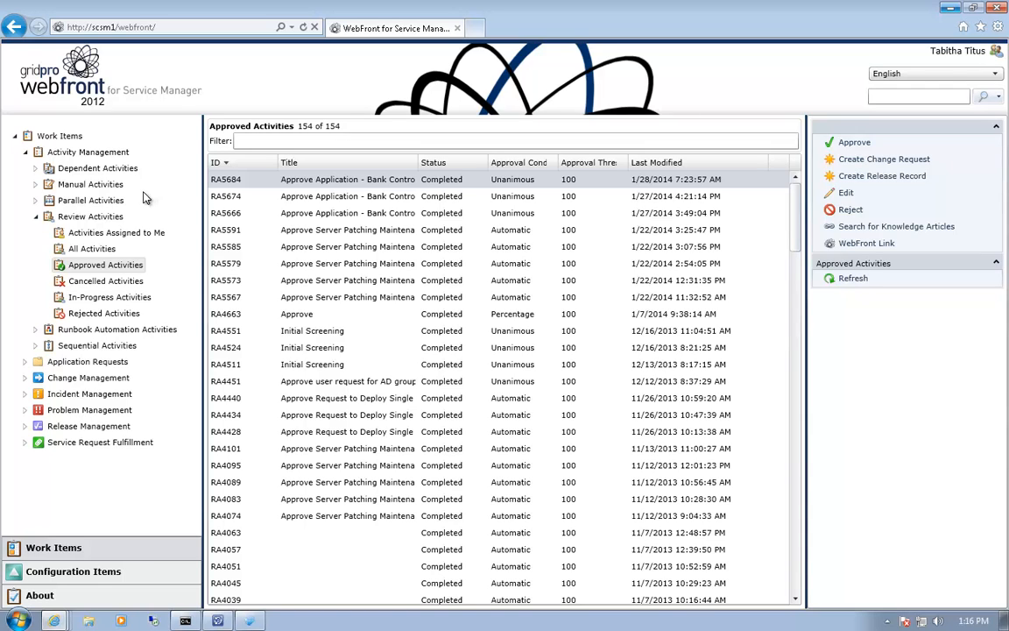
mouse_move(92, 518)
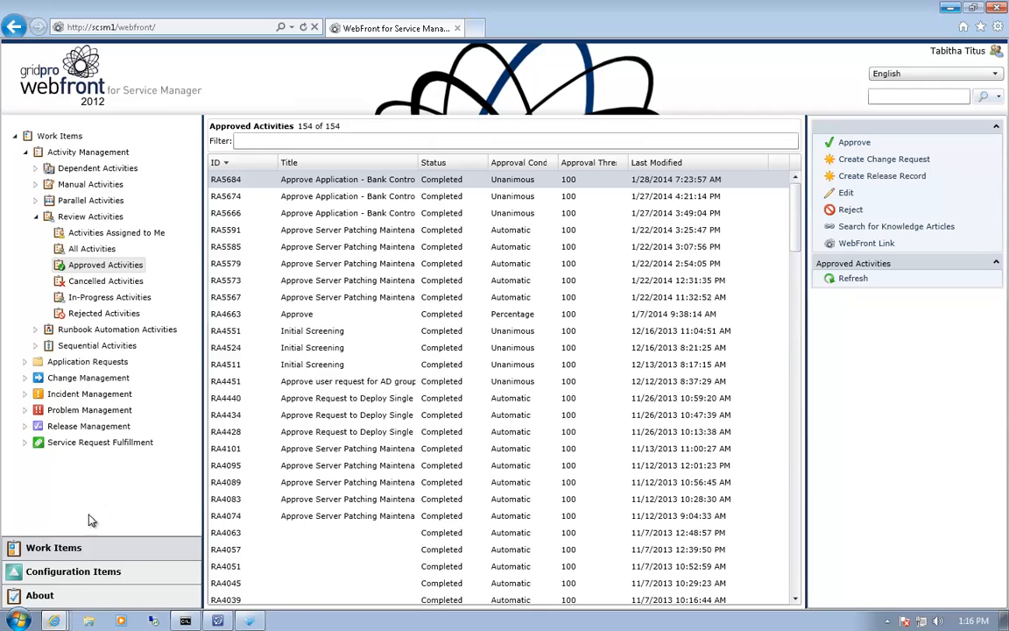
mouse_move(160, 401)
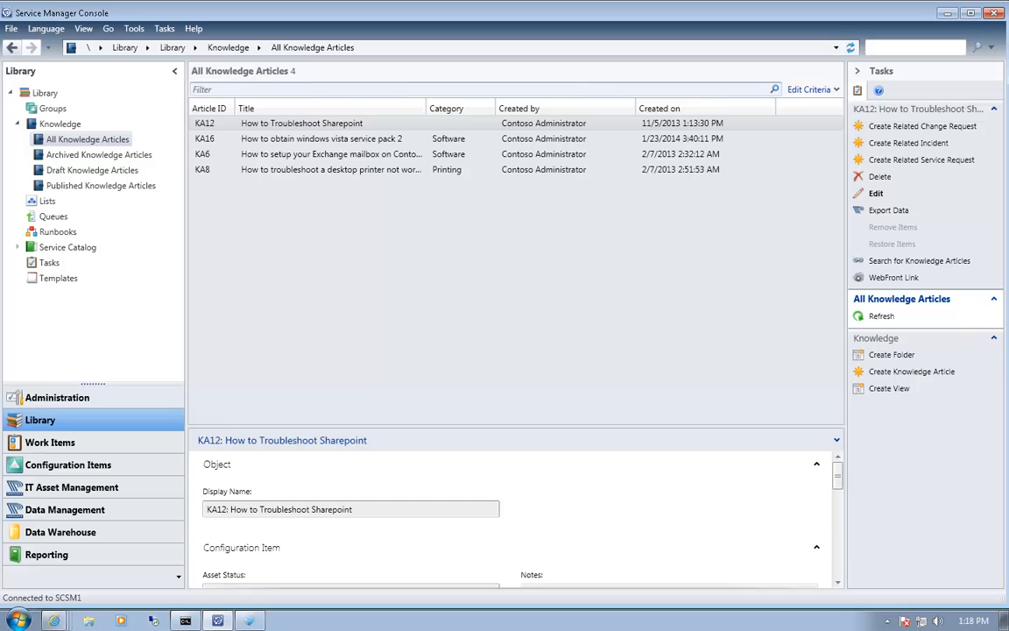
mouse_move(85, 267)
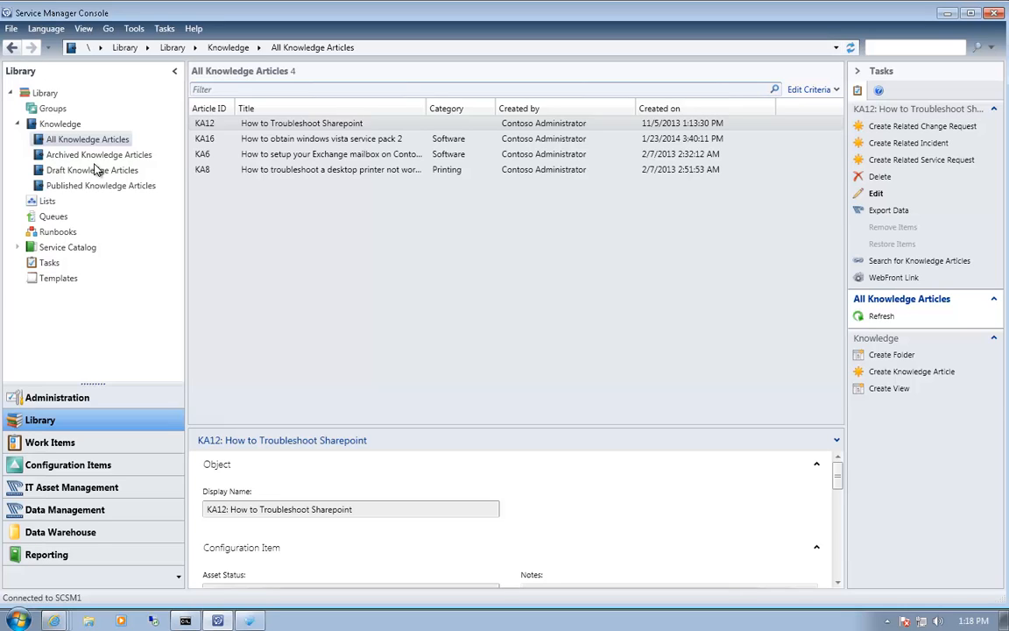
mouse_move(136, 170)
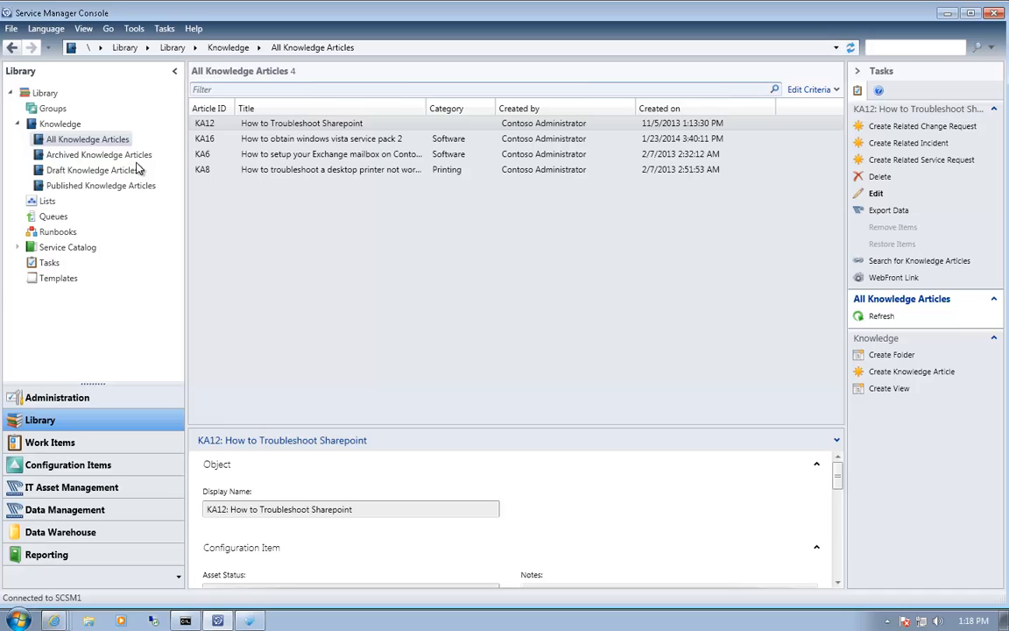
mouse_move(295, 159)
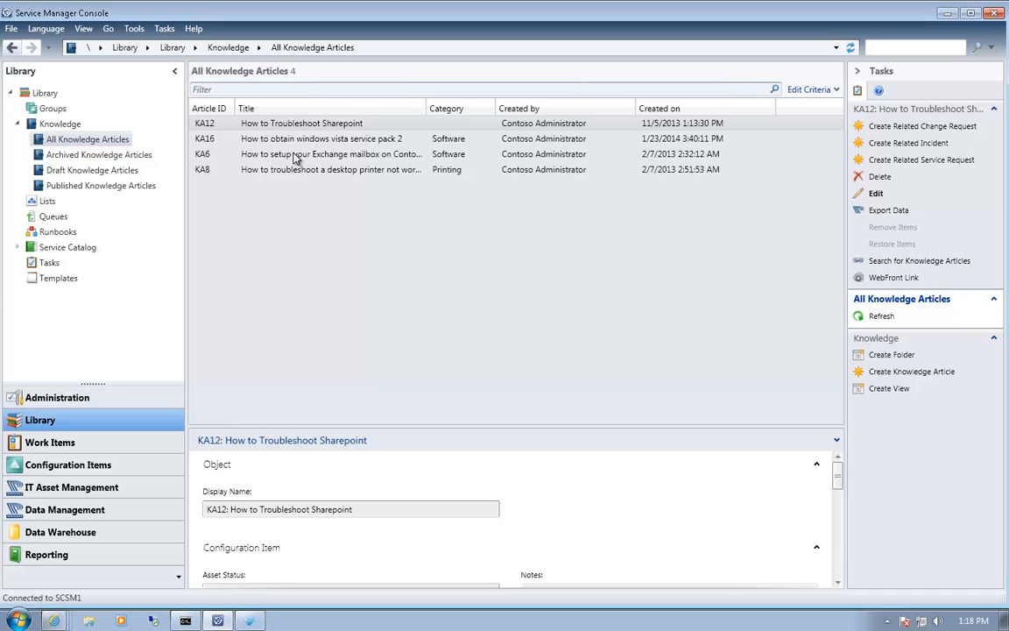
Open knowledge article KA6 about setting up an Exchange mailbox
left_click(321, 153)
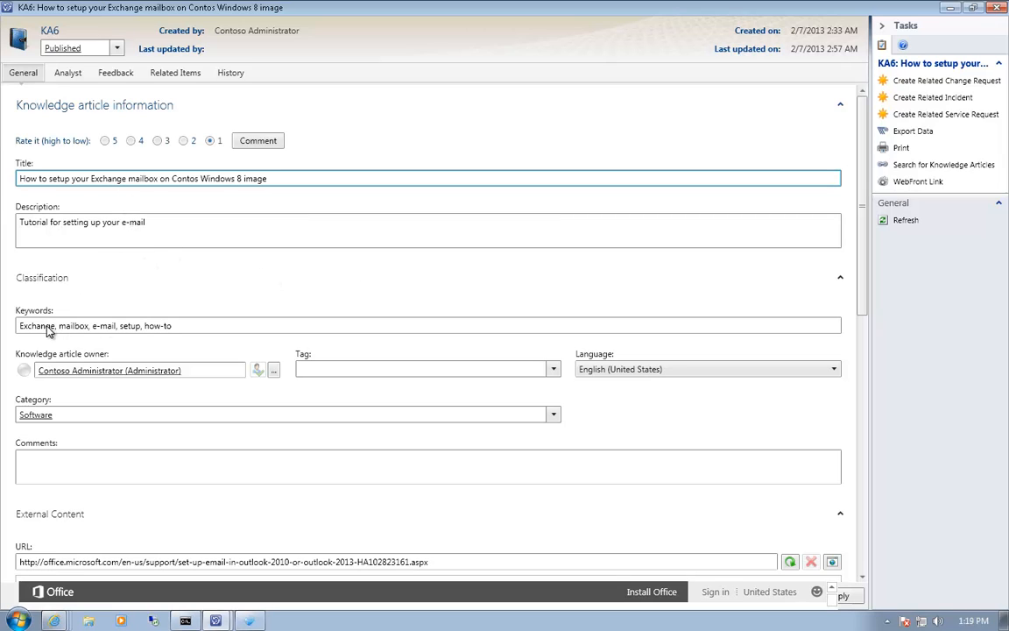
mouse_move(174, 343)
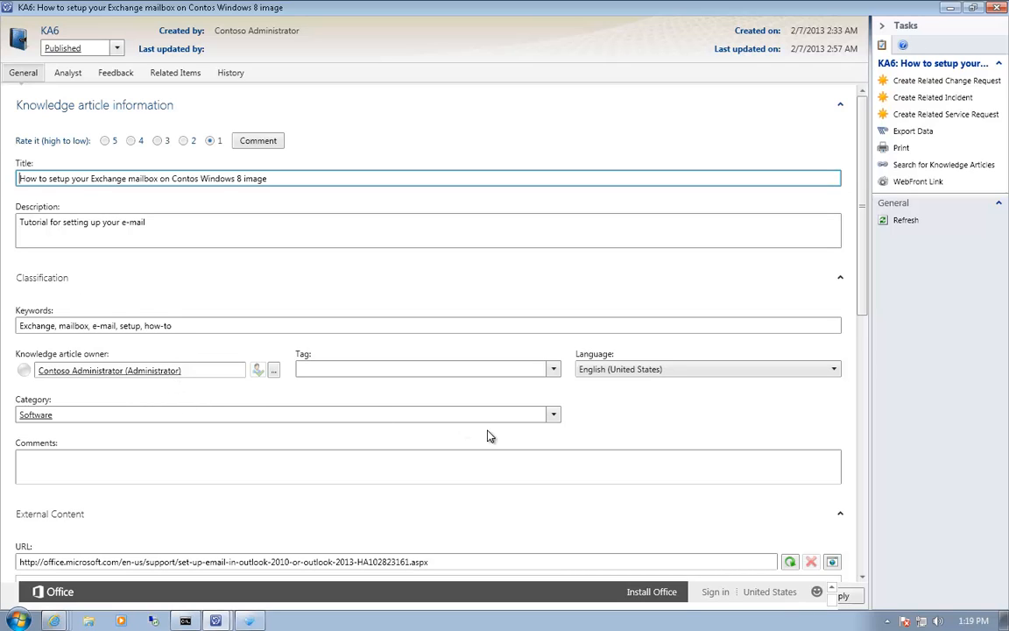
mouse_move(876, 313)
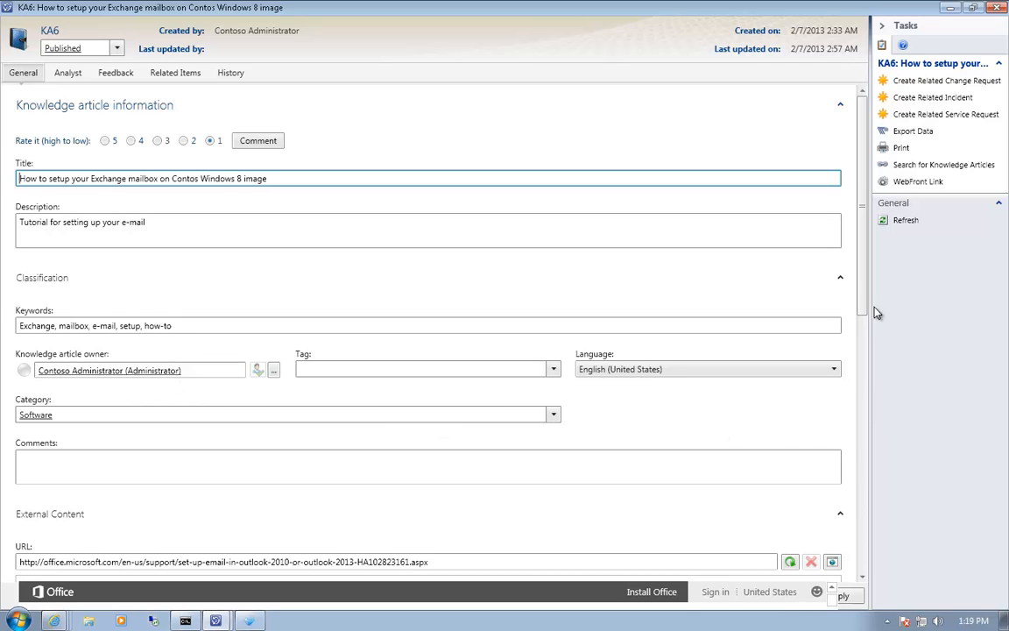
mouse_move(858, 409)
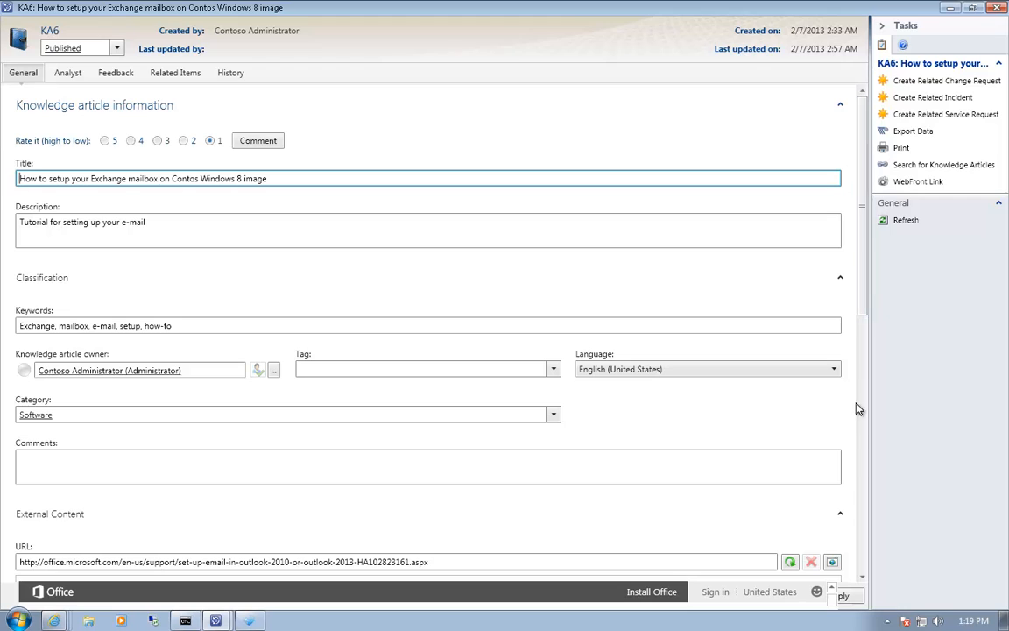
mouse_move(865, 452)
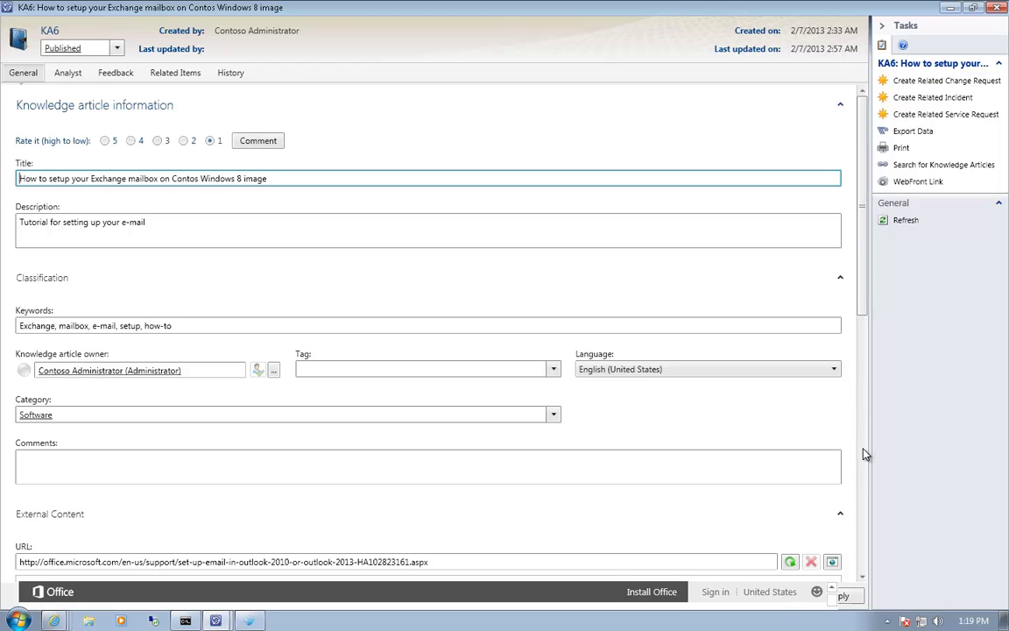
mouse_move(604, 364)
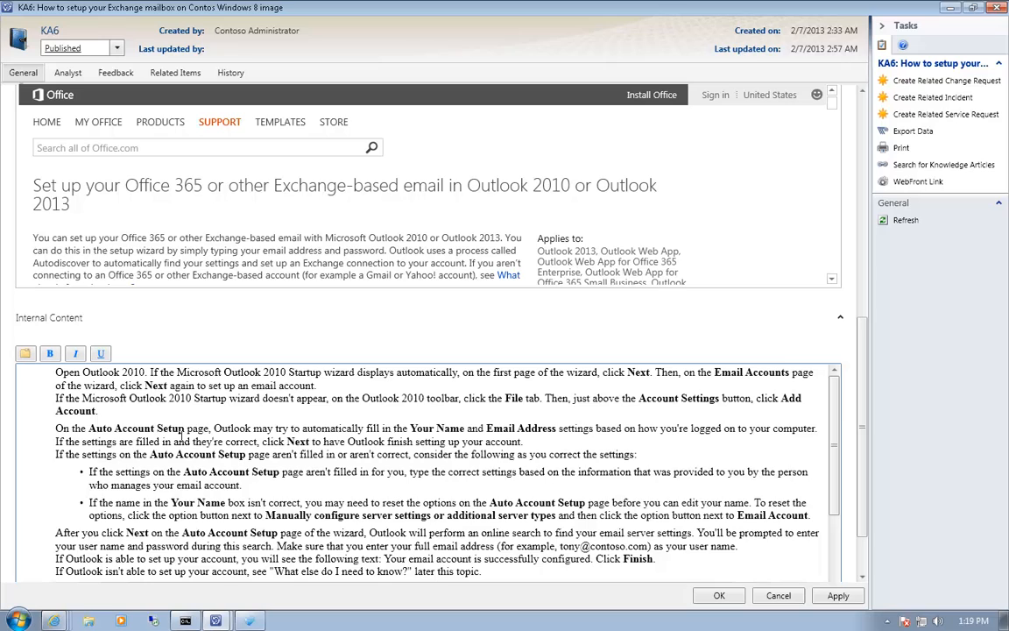
mouse_move(284, 471)
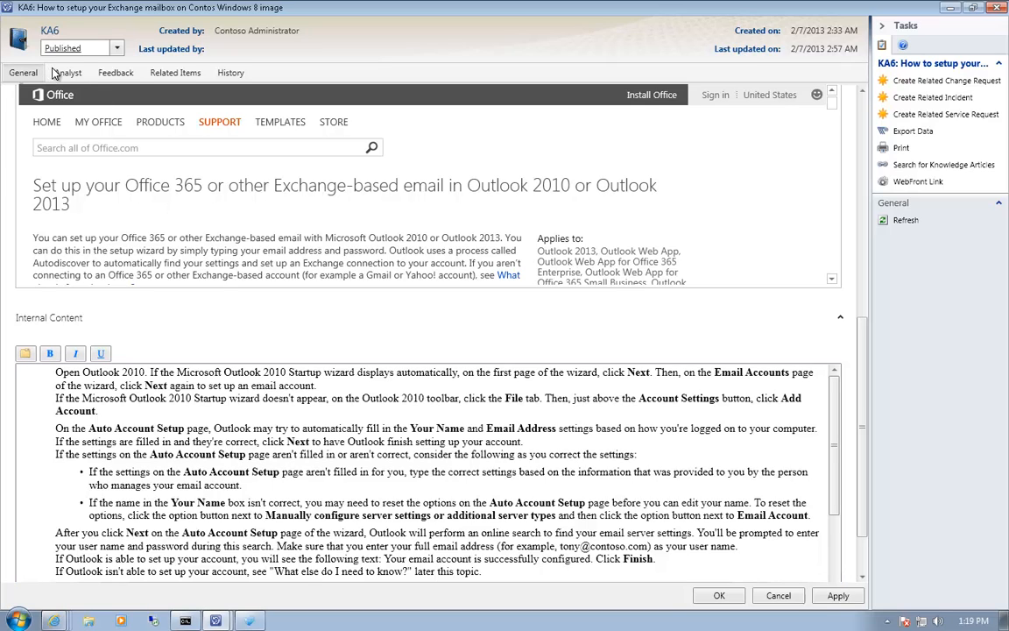
View KA6's Analyst content, which is empty
left_click(69, 73)
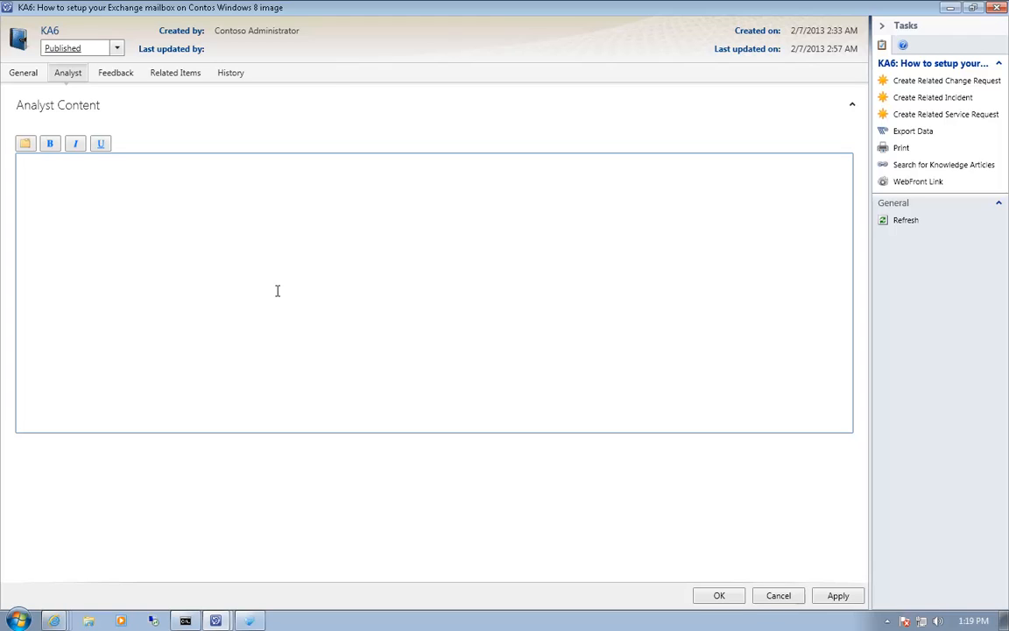
mouse_move(129, 85)
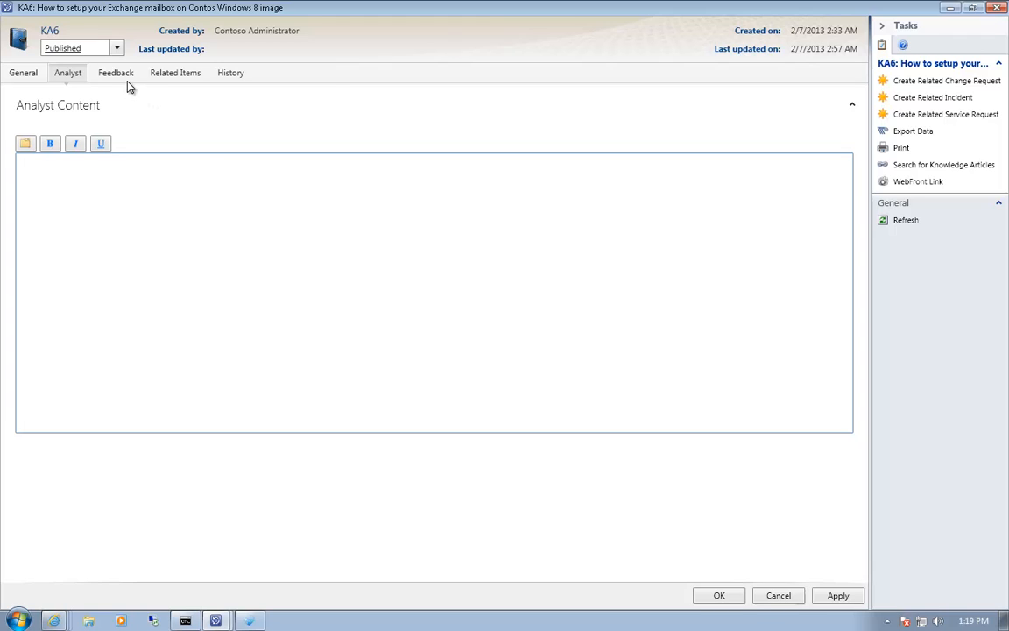
mouse_move(129, 85)
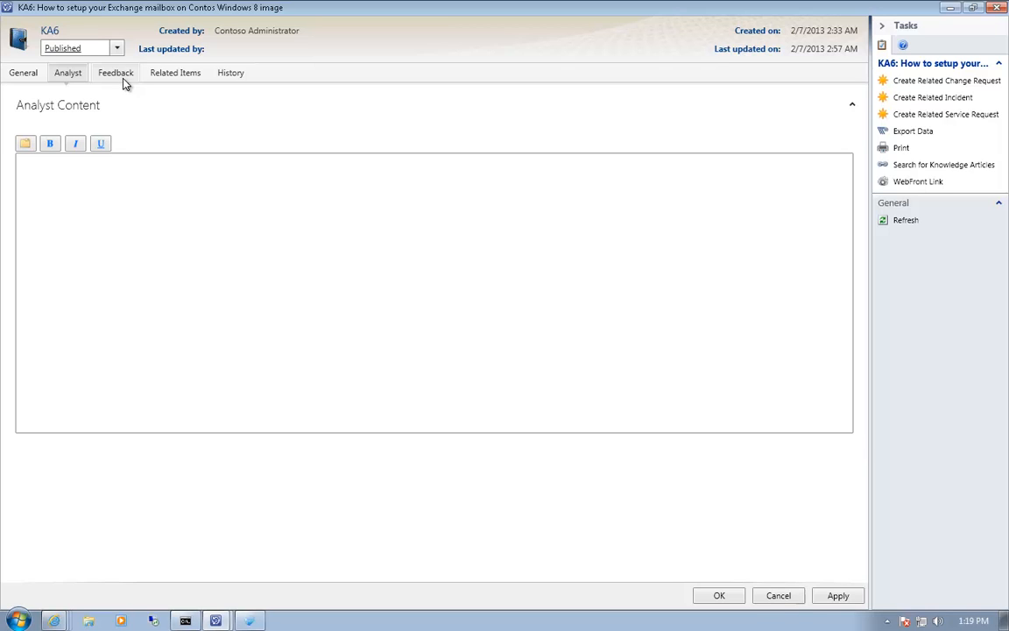
mouse_move(191, 86)
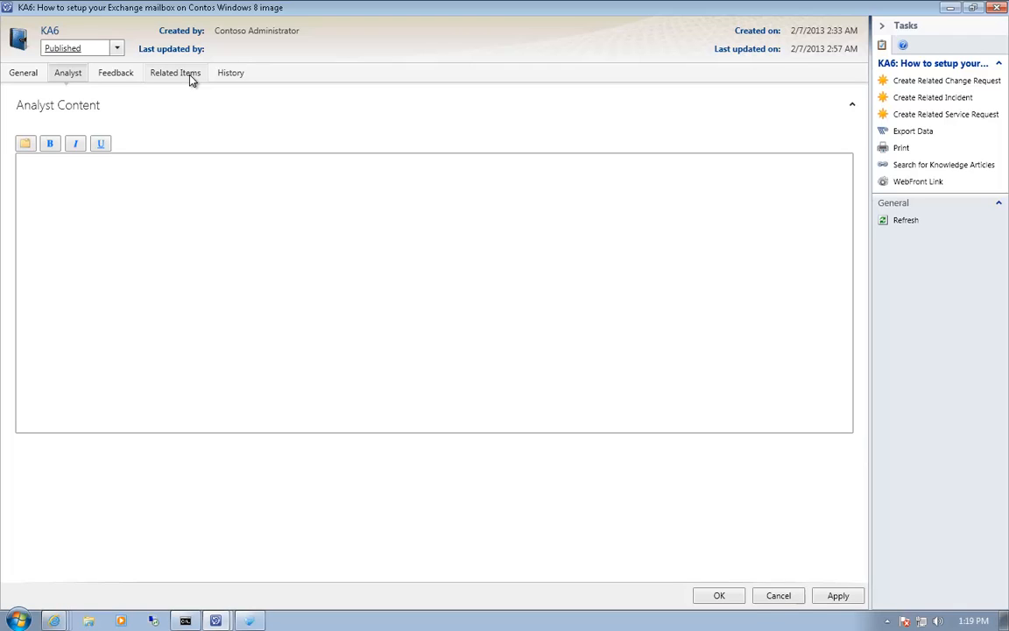
mouse_move(237, 77)
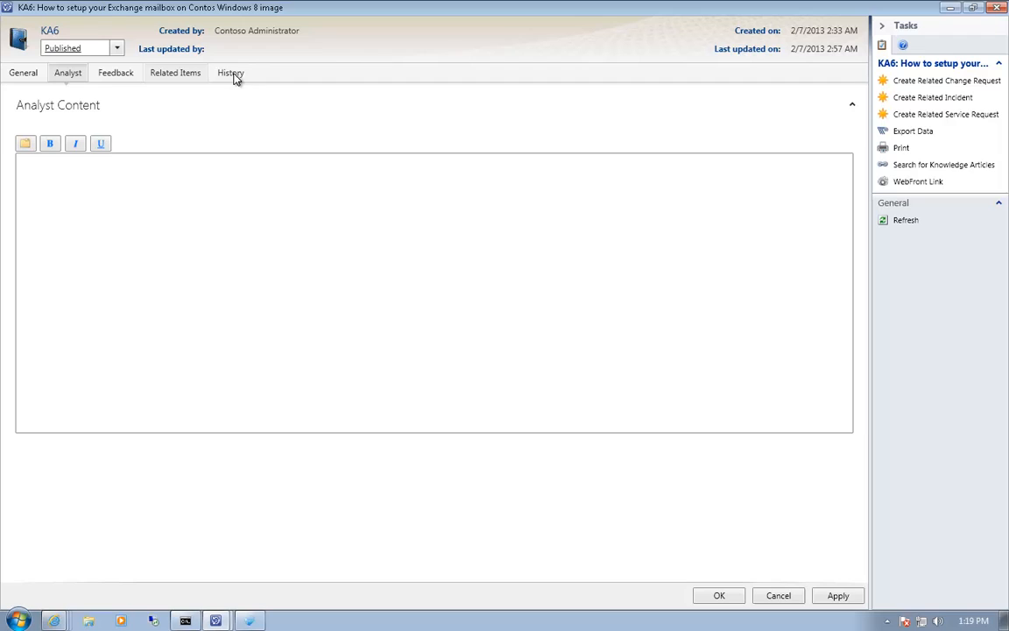